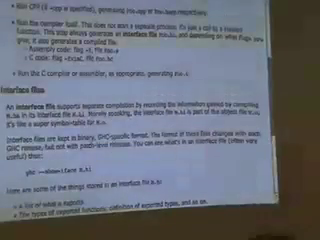
{"action": "scroll", "scroll_direction": "down", "scroll_amount": 3}
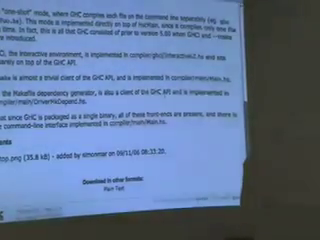